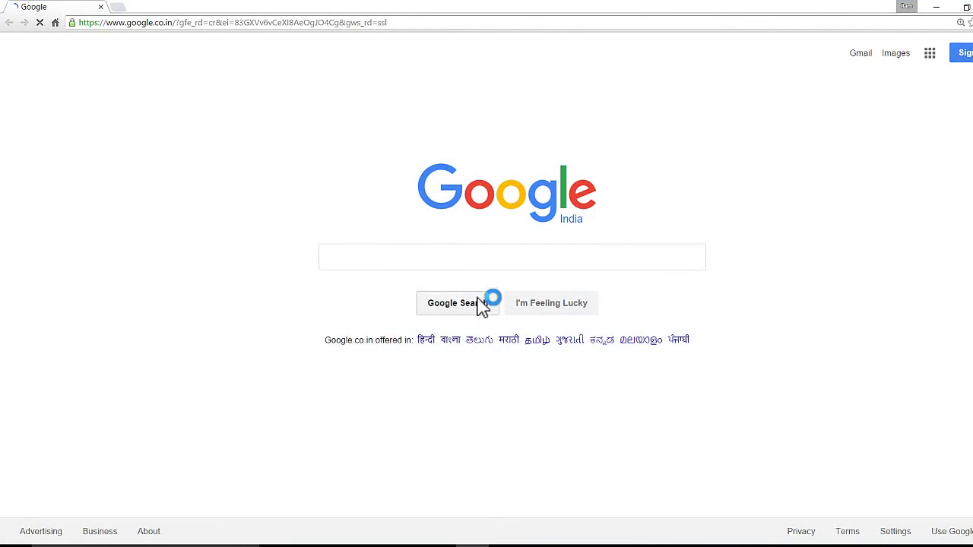
pyautogui.moveTo(482, 277)
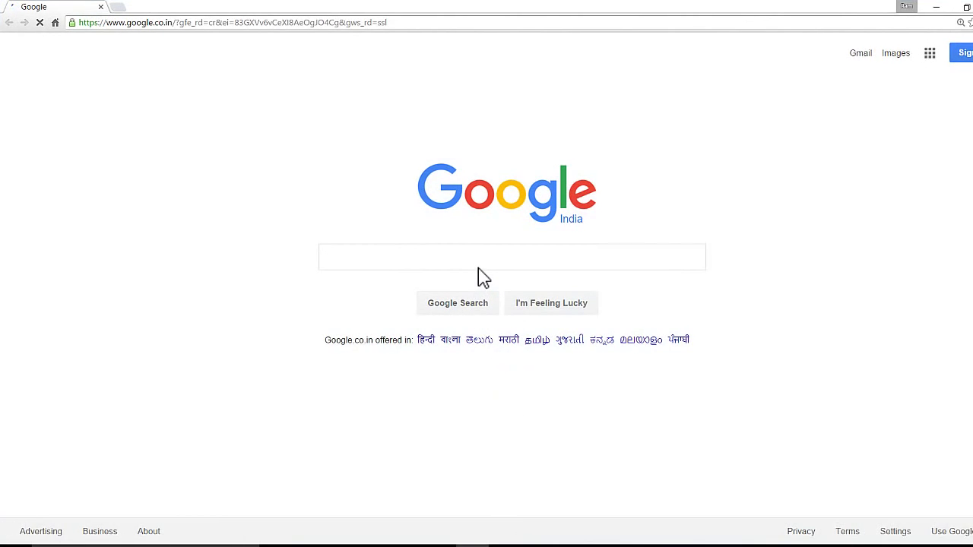
# Step: Search Google for 'Remote mouse' and go to the remotemouse.net result
pyautogui.write('Remote mouse')
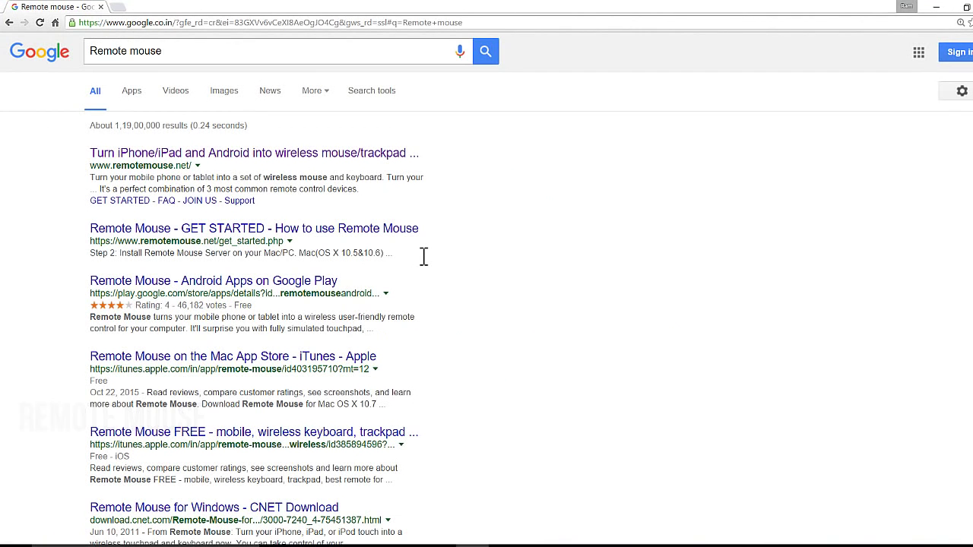
pyautogui.click(254, 153)
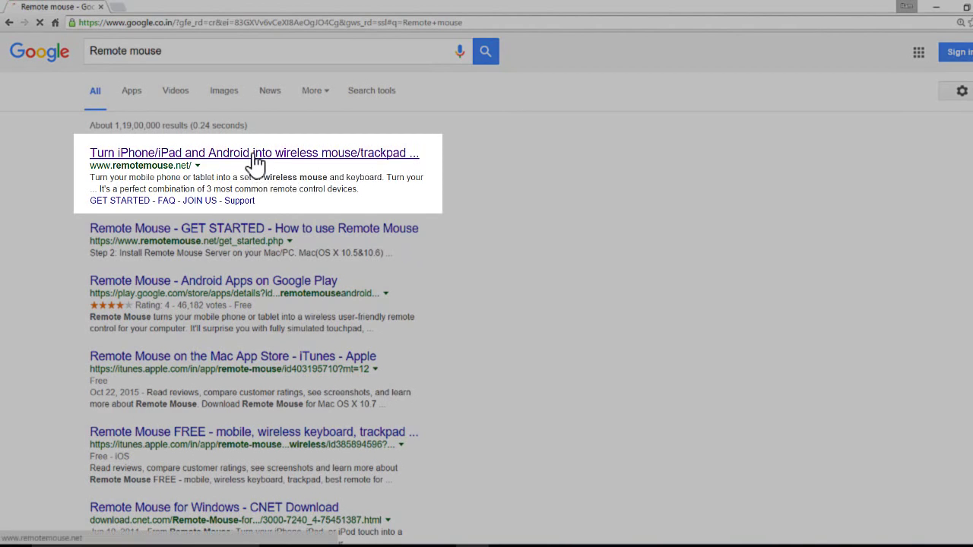
pyautogui.click(254, 153)
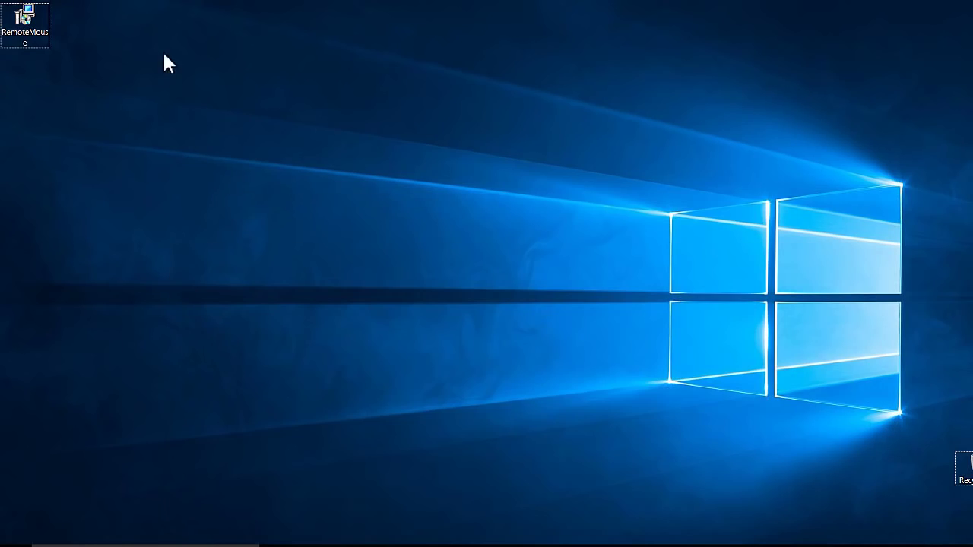
# Step: Move the RemoteMouse installer icon onto the desktop and launch it
pyautogui.moveTo(25, 19); pyautogui.dragTo(126, 80)
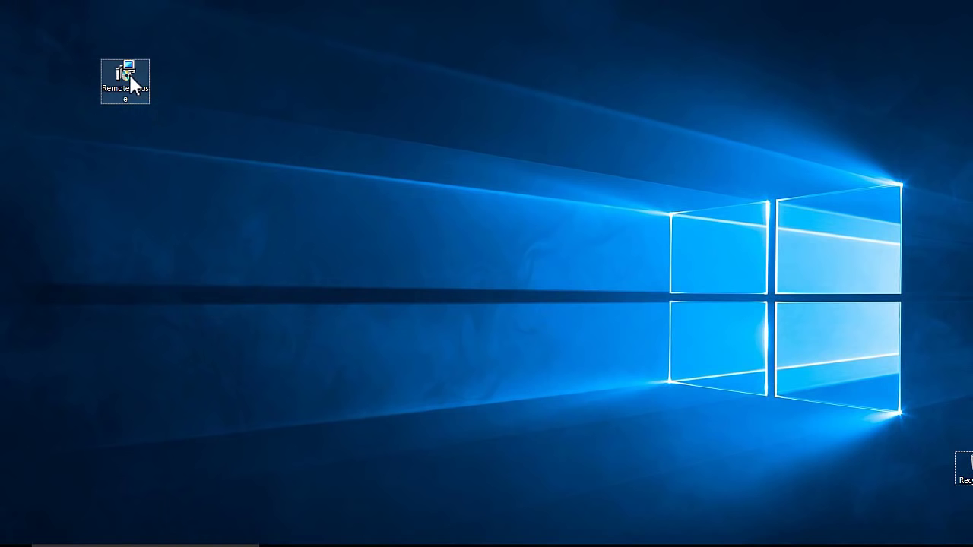
pyautogui.rightClick(134, 78)
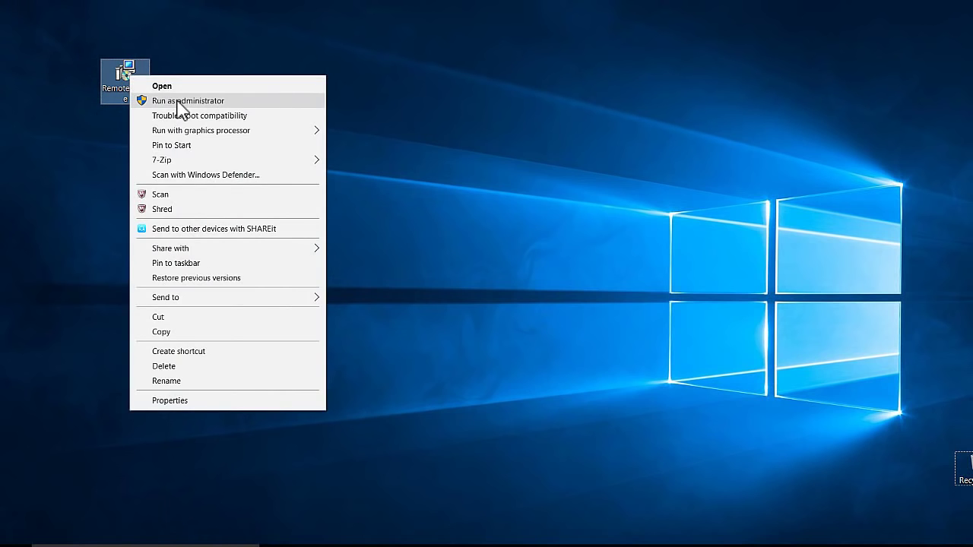
pyautogui.click(188, 100)
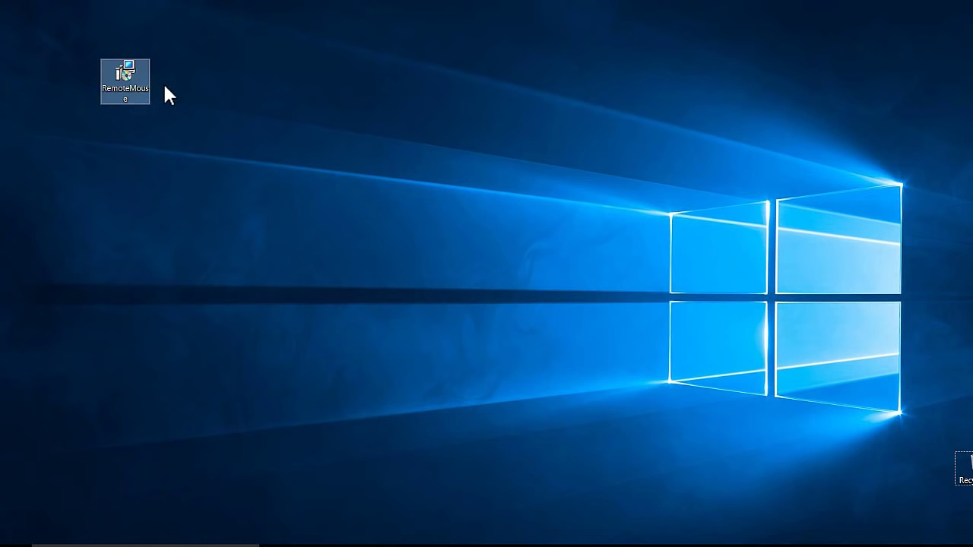
pyautogui.doubleClick(127, 74)
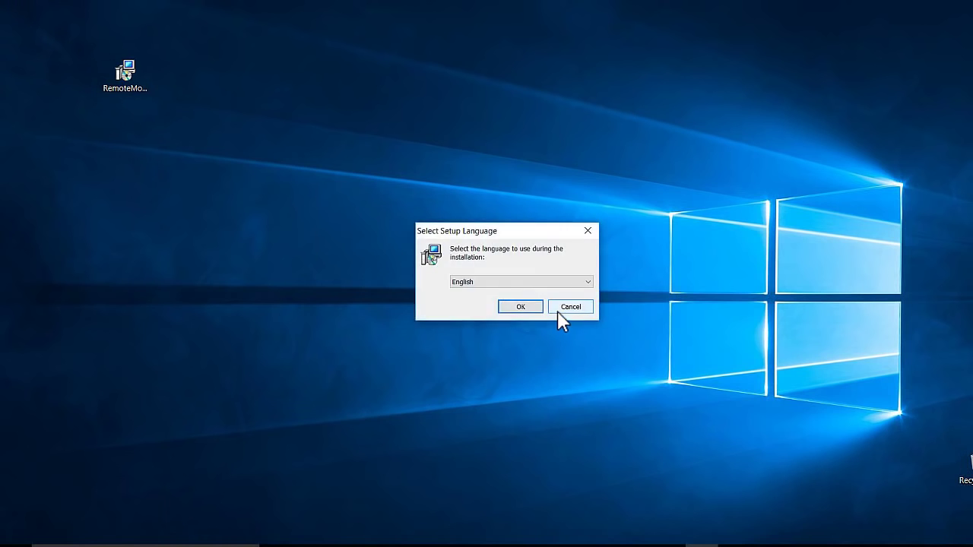
# Step: Keep English as setup language and continue, closing running applications automatically
pyautogui.click(520, 307)
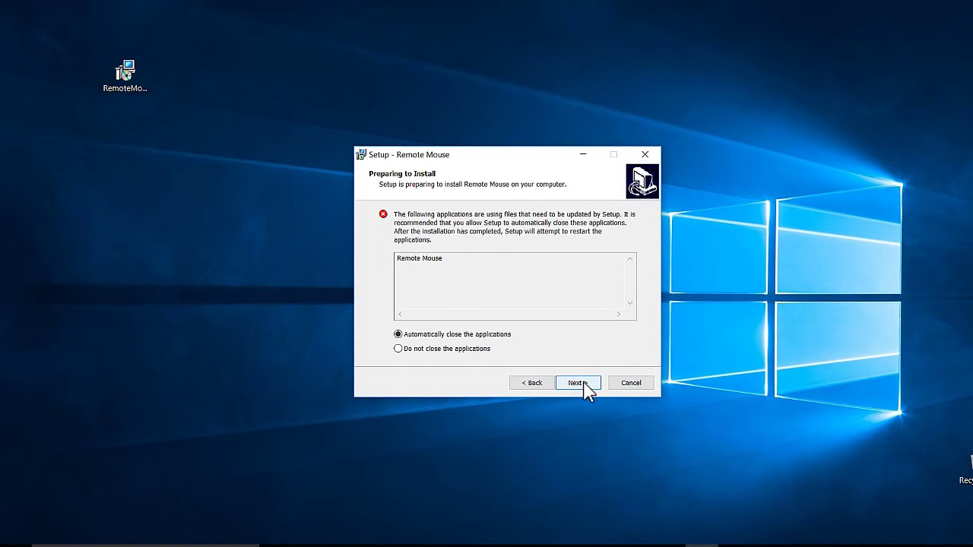
pyautogui.click(577, 383)
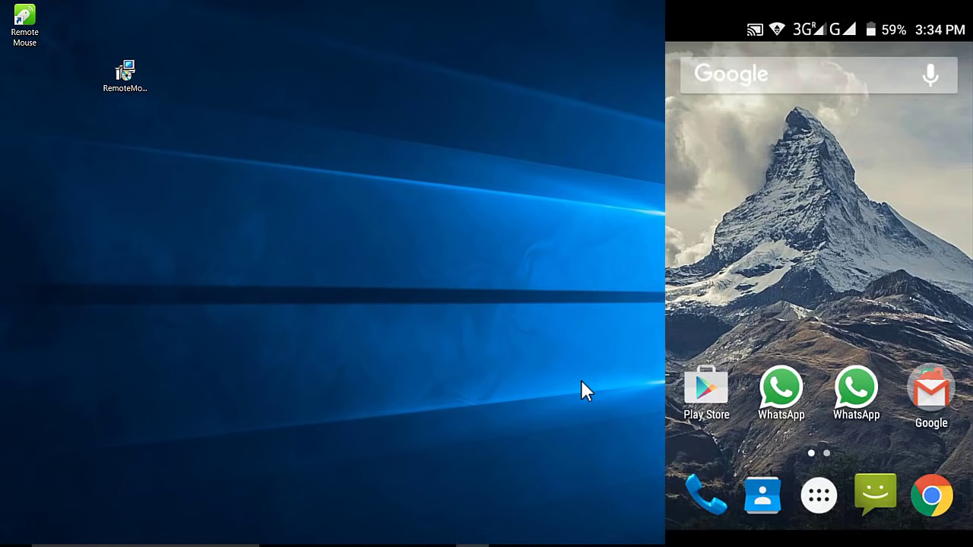
# Step: Install Remote Mouse from the Play Store, accepting its permissions, and launch it
pyautogui.click(706, 388)
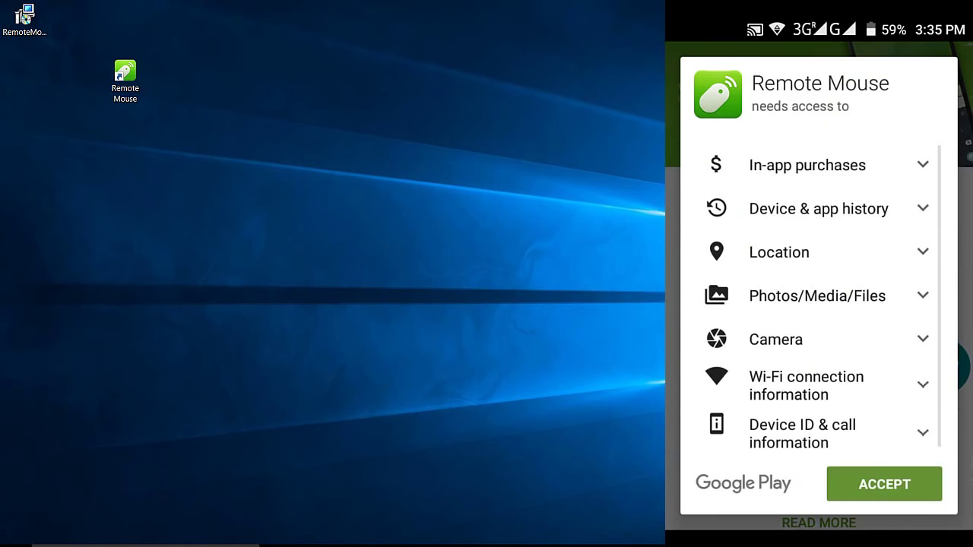
pyautogui.click(884, 484)
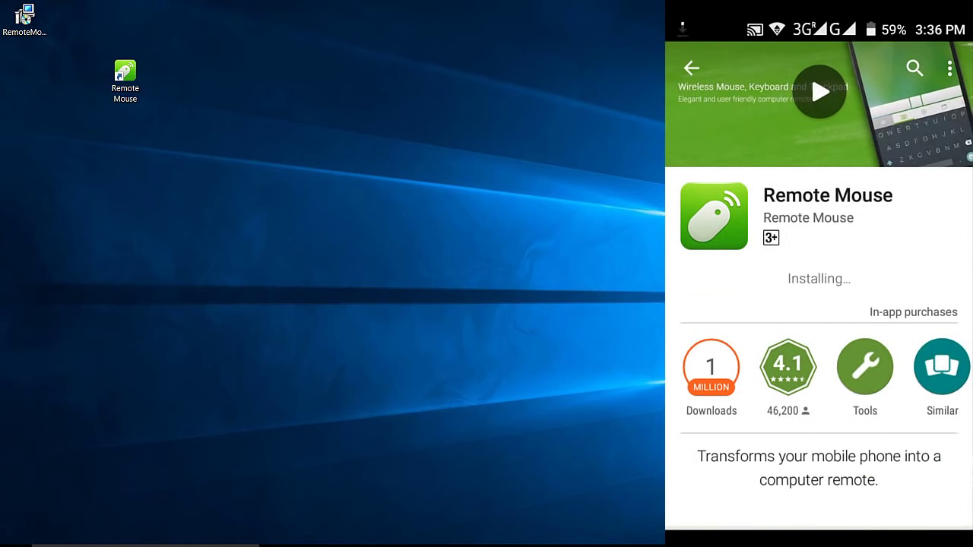
pyautogui.moveTo(502, 296)
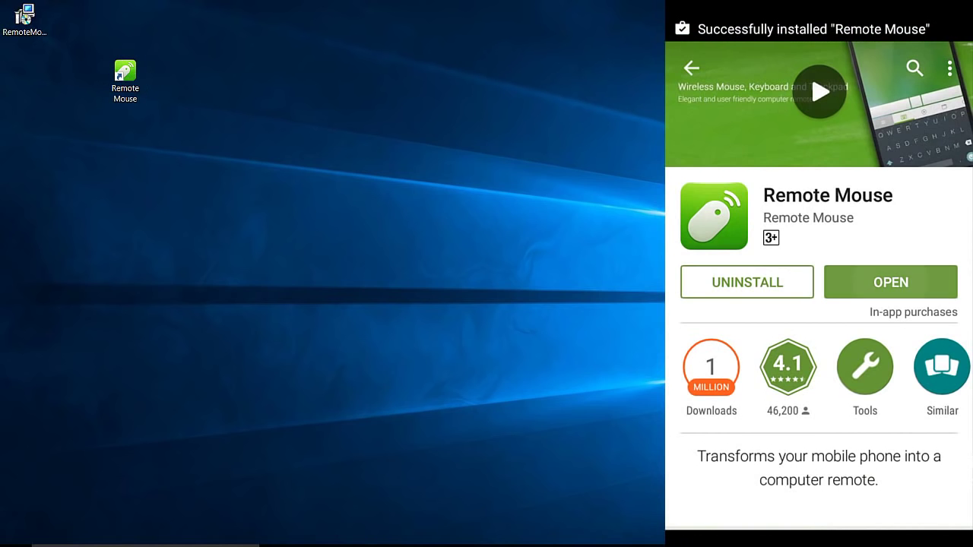
pyautogui.click(890, 282)
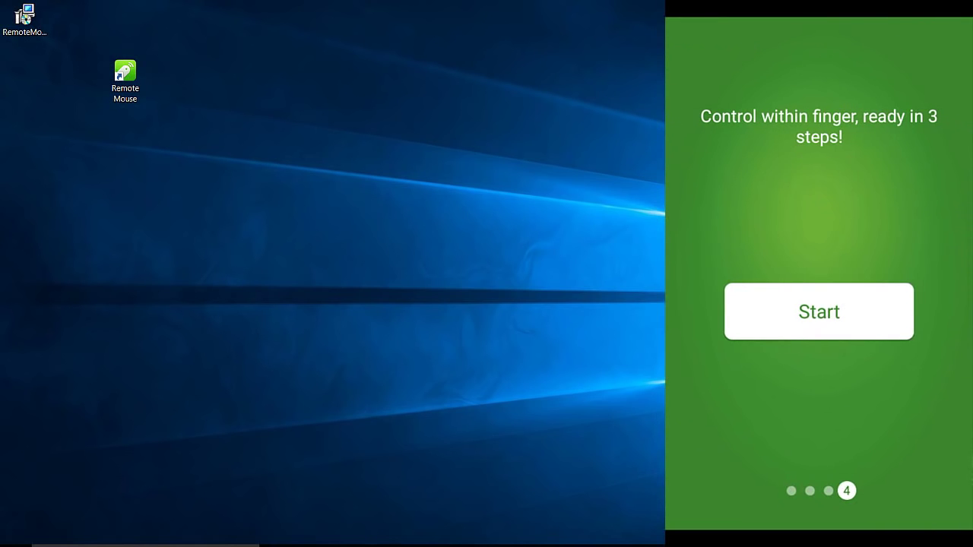
# Step: Start the app and connect to the computer found on the Wi-Fi network
pyautogui.click(819, 311)
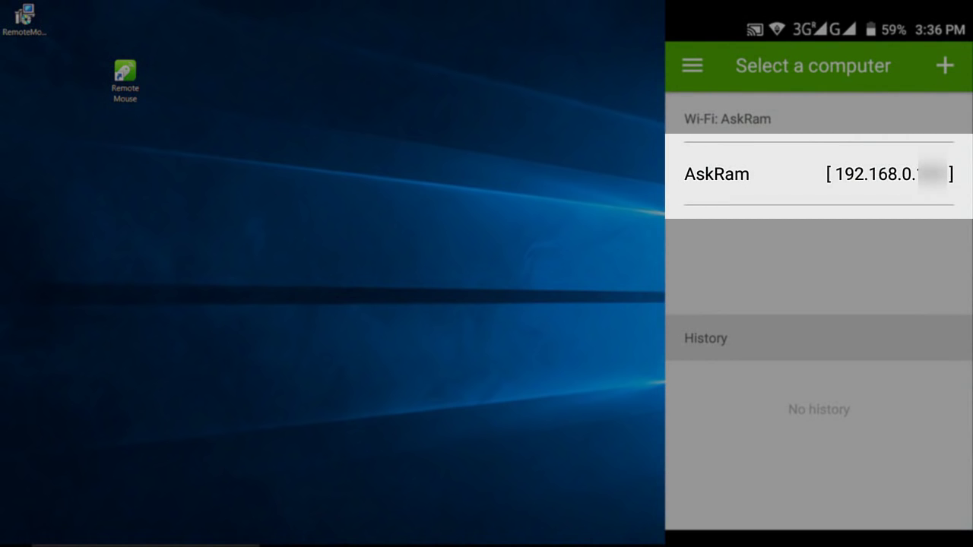
pyautogui.click(716, 174)
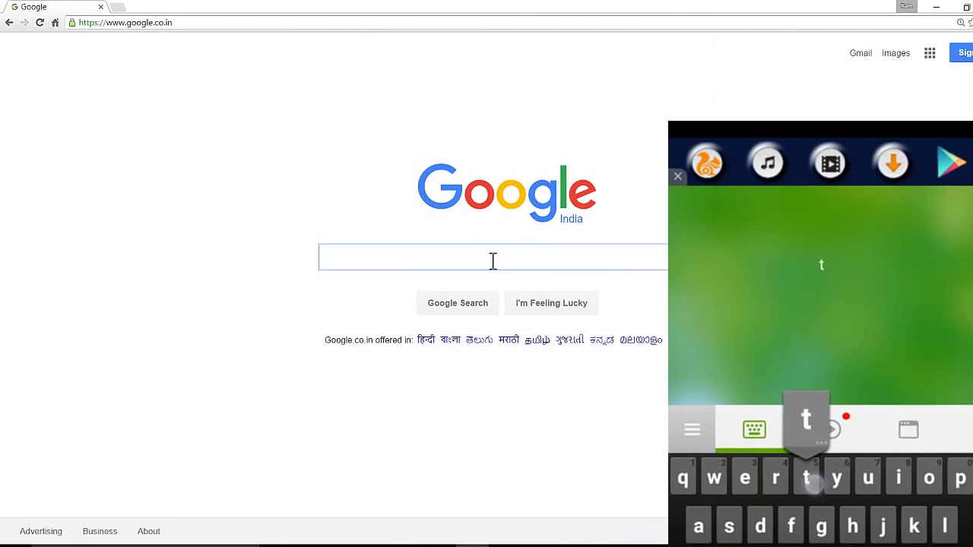
# Step: Search Google on the PC for 'techsmythbuster' using the phone's keyboard
pyautogui.write('techsmyth')
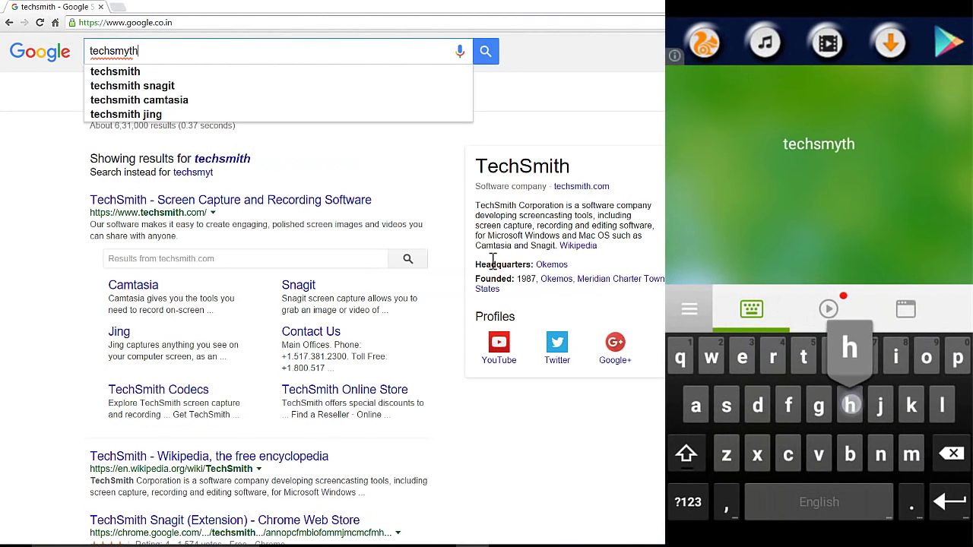
pyautogui.write('buster')
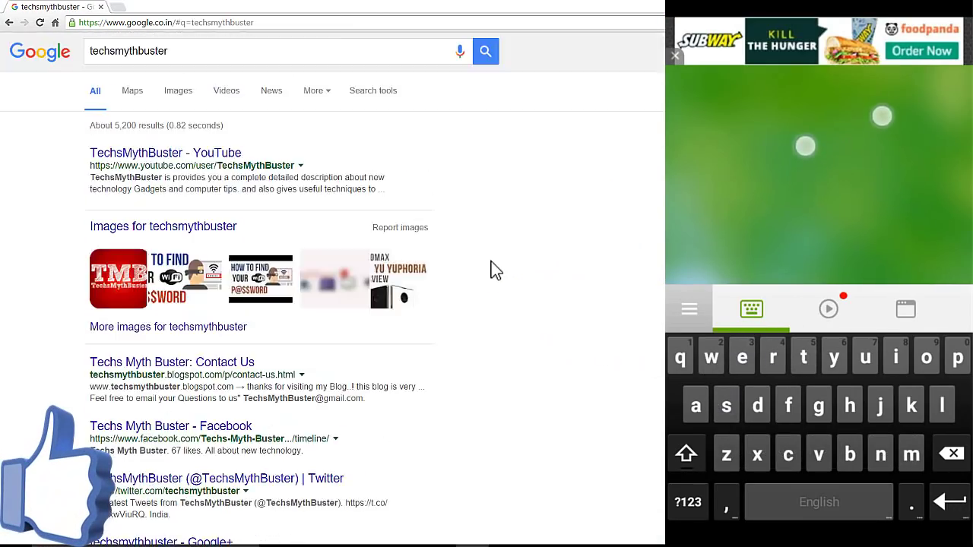
# Step: Go to the TechsMythBuster YouTube channel and show its Videos page
pyautogui.scroll(-3)
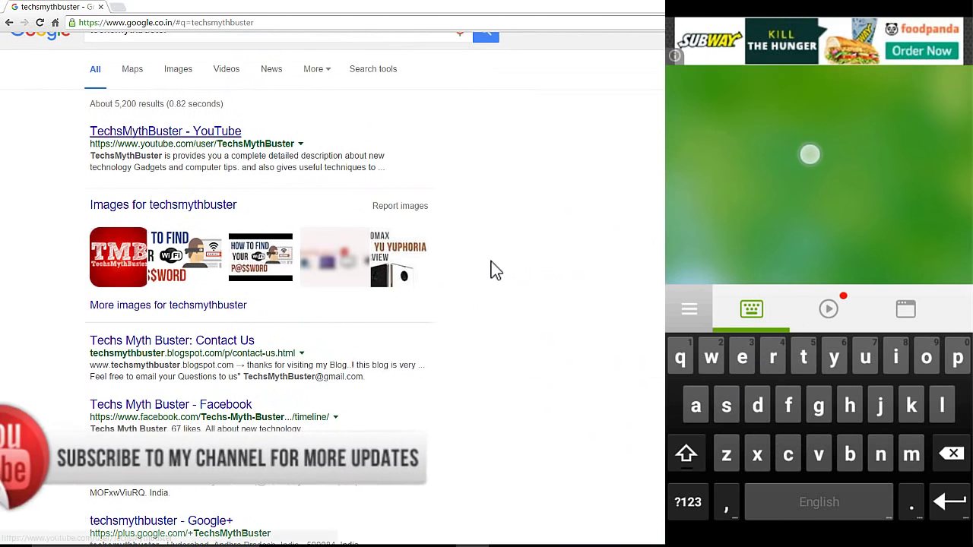
pyautogui.click(165, 130)
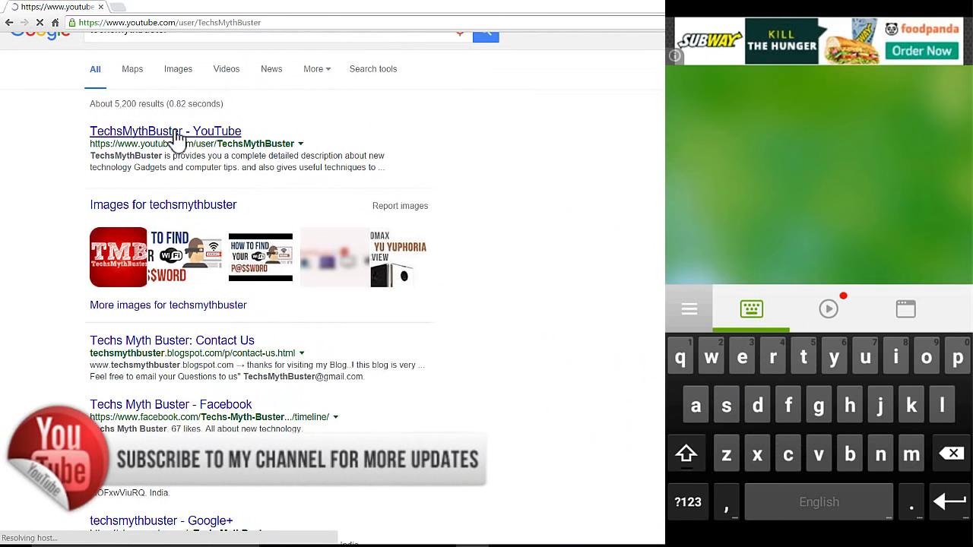
pyautogui.click(165, 131)
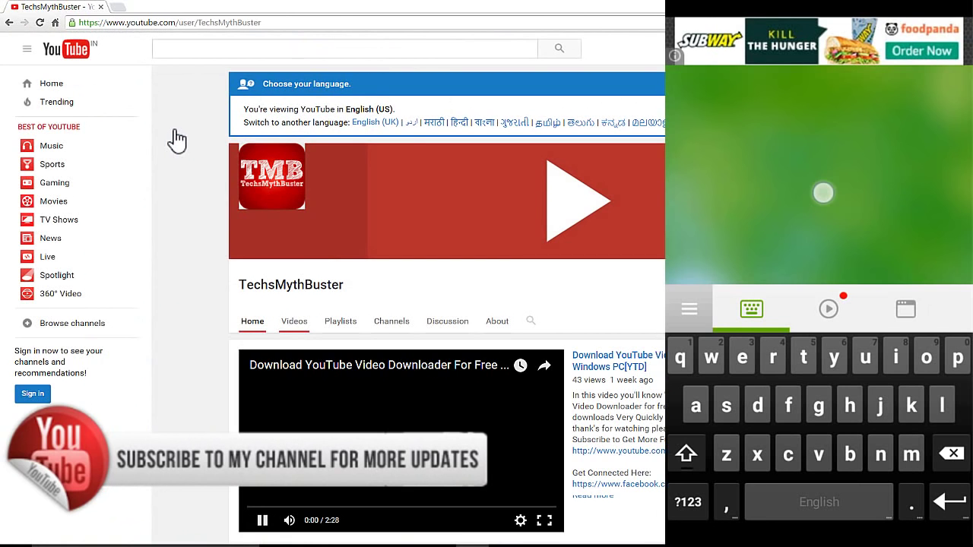
pyautogui.click(294, 321)
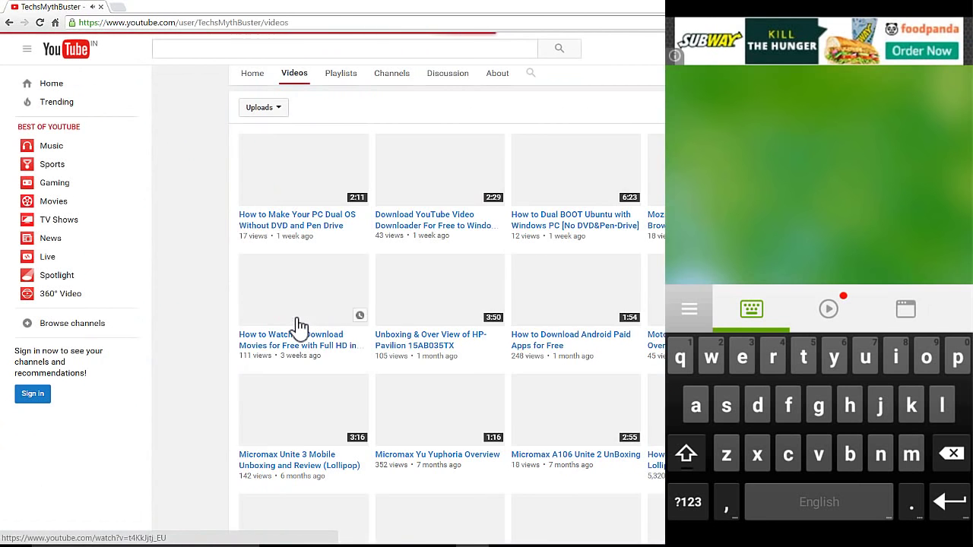